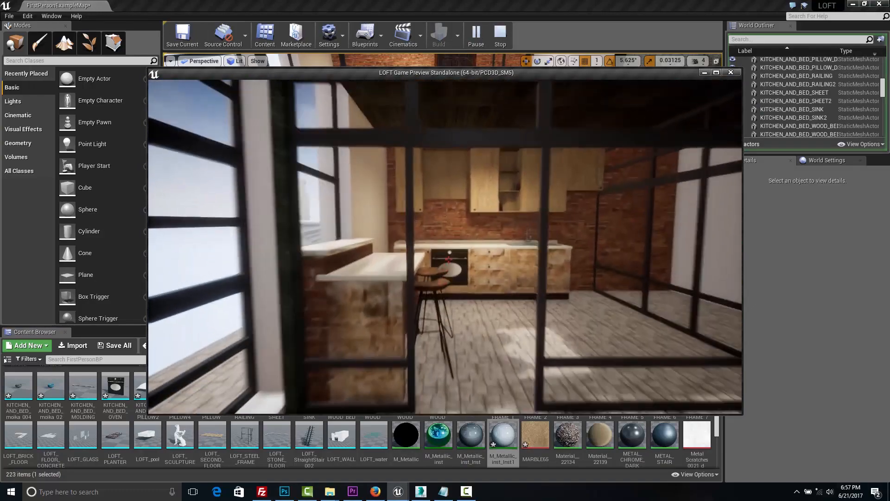
pyautogui.moveTo(445, 260)
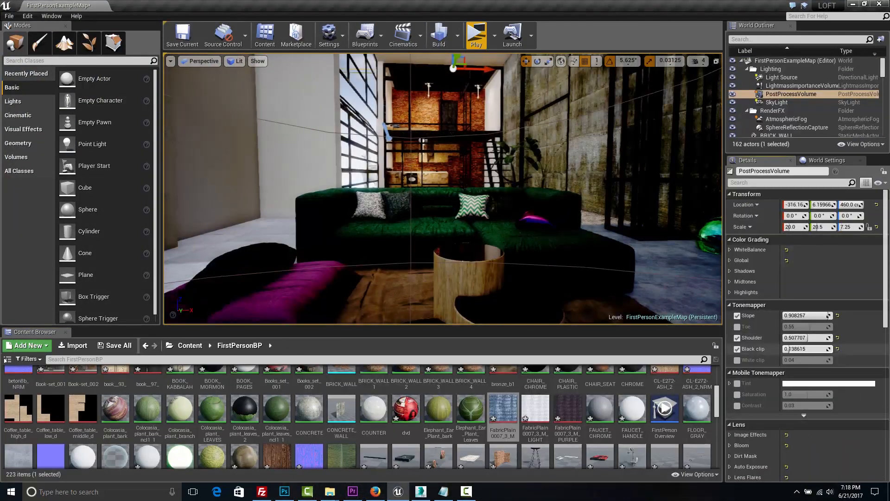
# Adjust White Balance Temp, Bloom Intensity/Threshold/Size and Auto Exposure brightness, then run a Standalone Game preview.
pyautogui.click(732, 249)
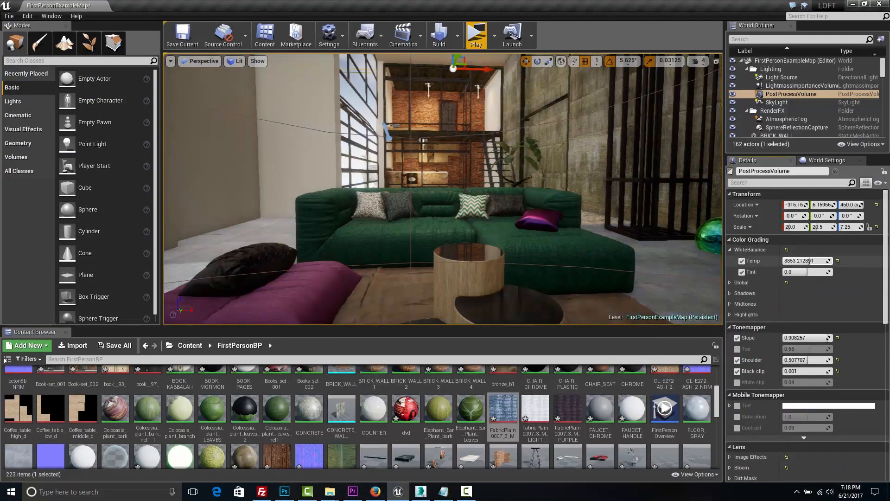
pyautogui.click(732, 282)
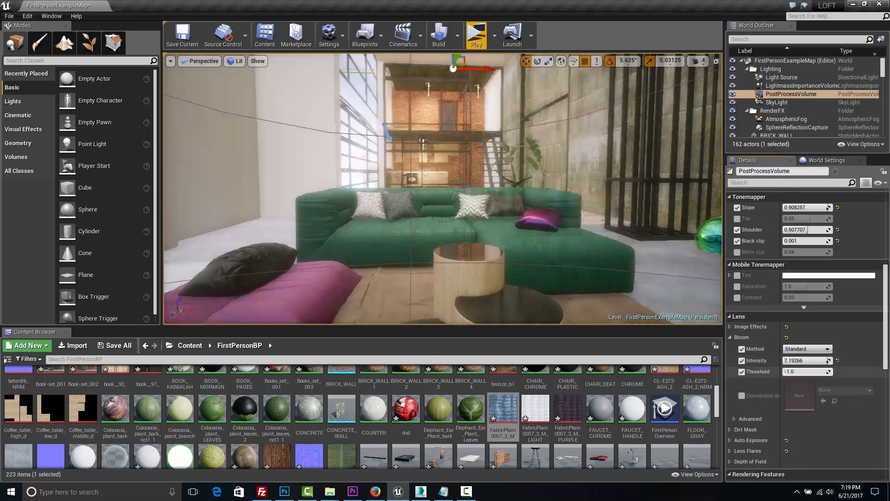
pyautogui.scroll(-3)
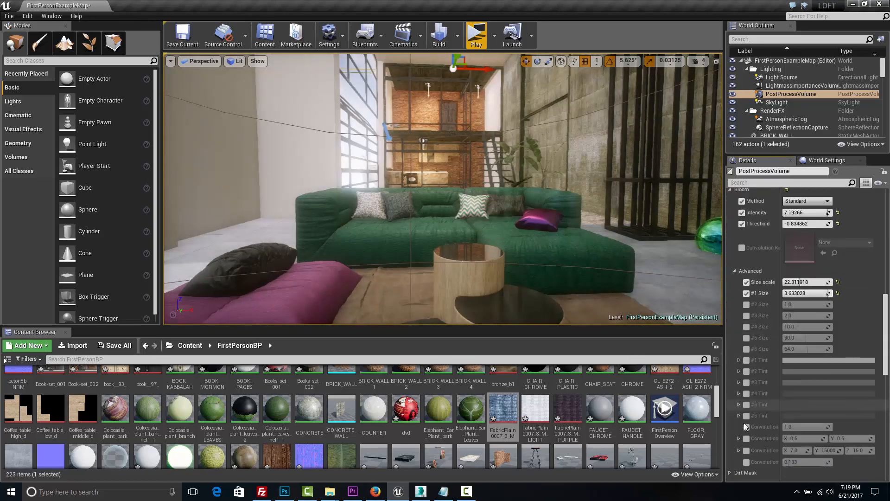
pyautogui.scroll(-3)
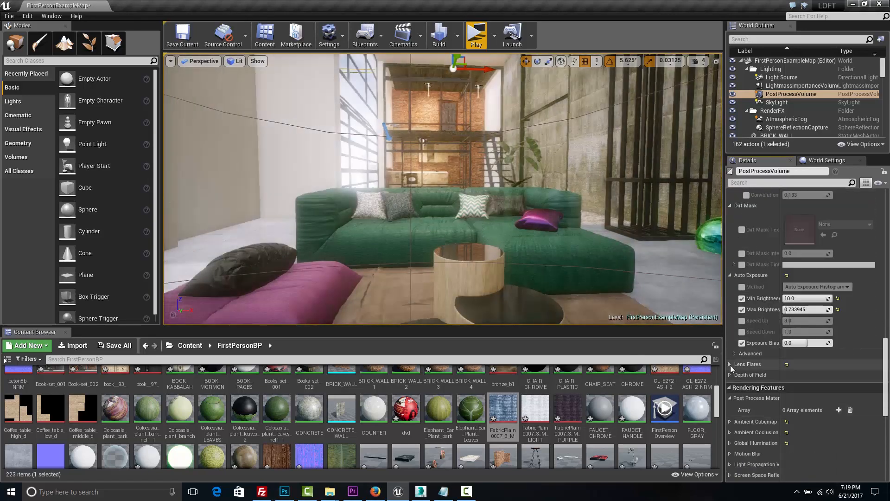
pyautogui.click(476, 33)
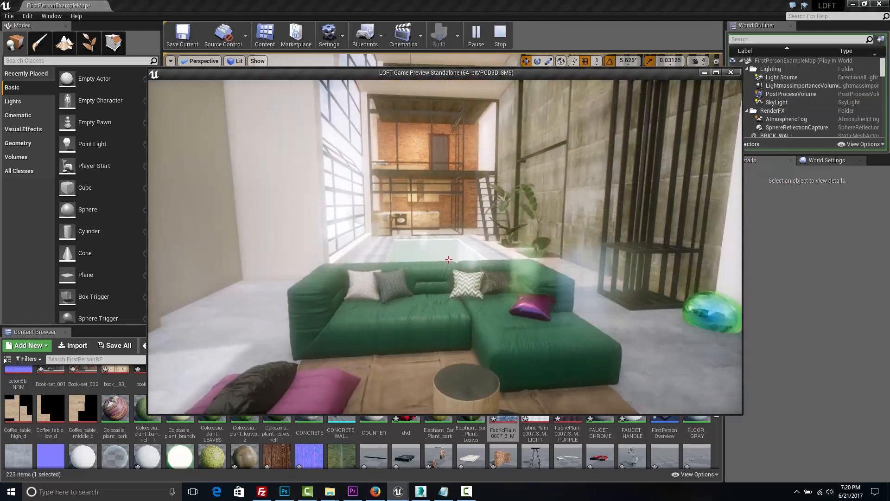
pyautogui.click(10, 16)
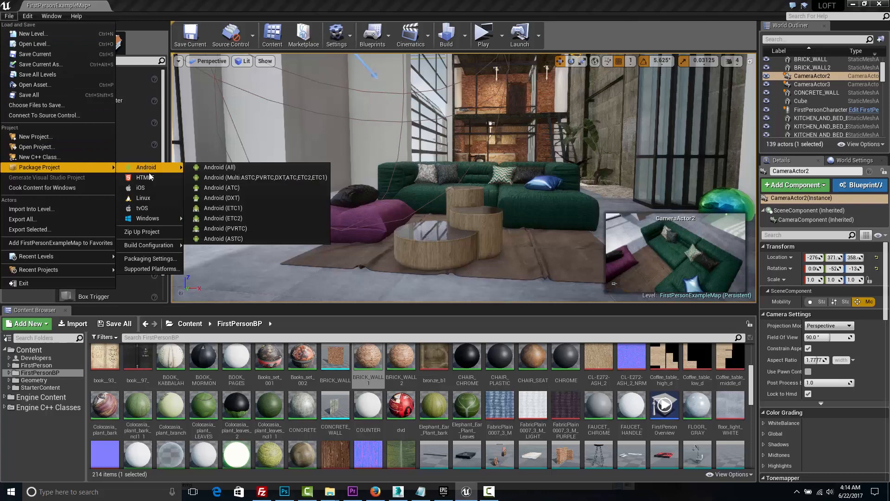
pyautogui.moveTo(142, 208)
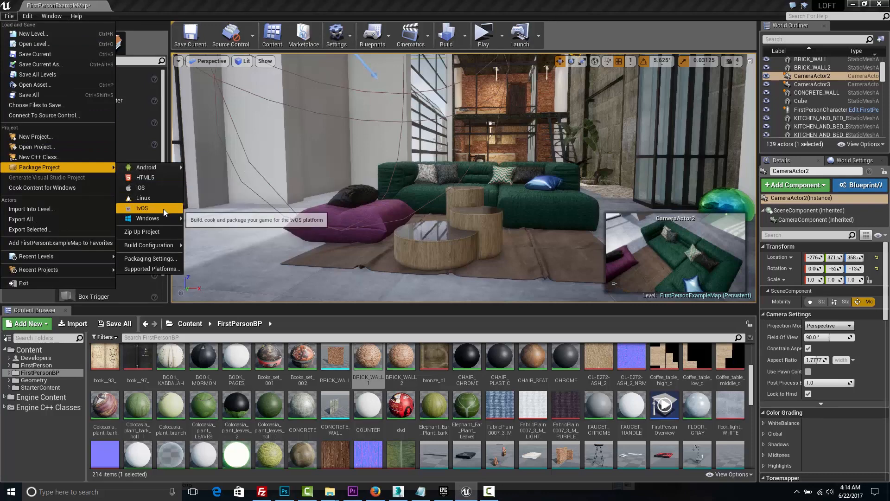
# Package the loft project for Windows (64-bit).
pyautogui.click(147, 217)
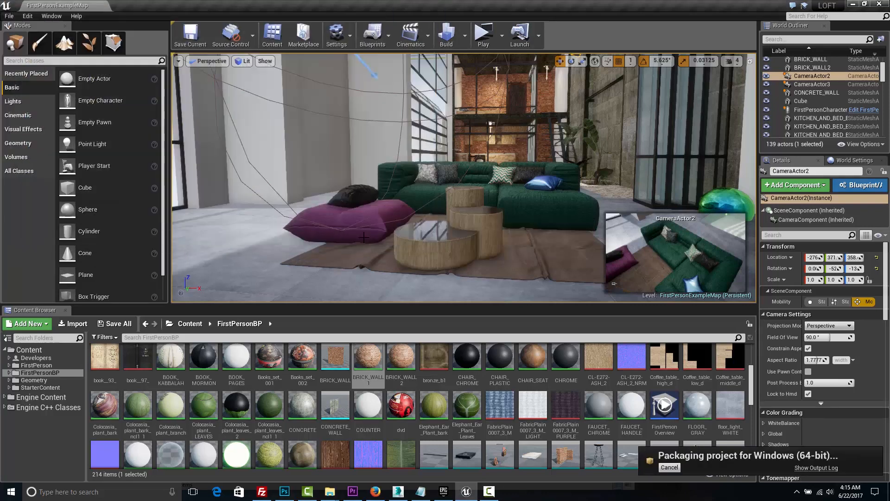